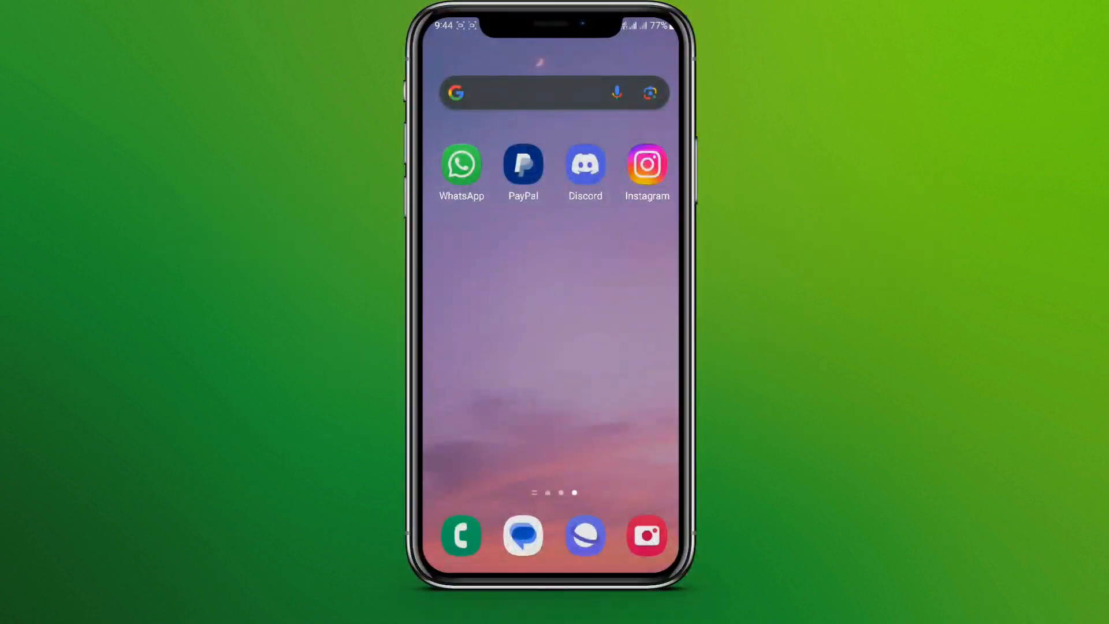
# Launch WhatsApp and scroll the Chats list to the contact whose only message is Hlo
pyautogui.click(461, 164)
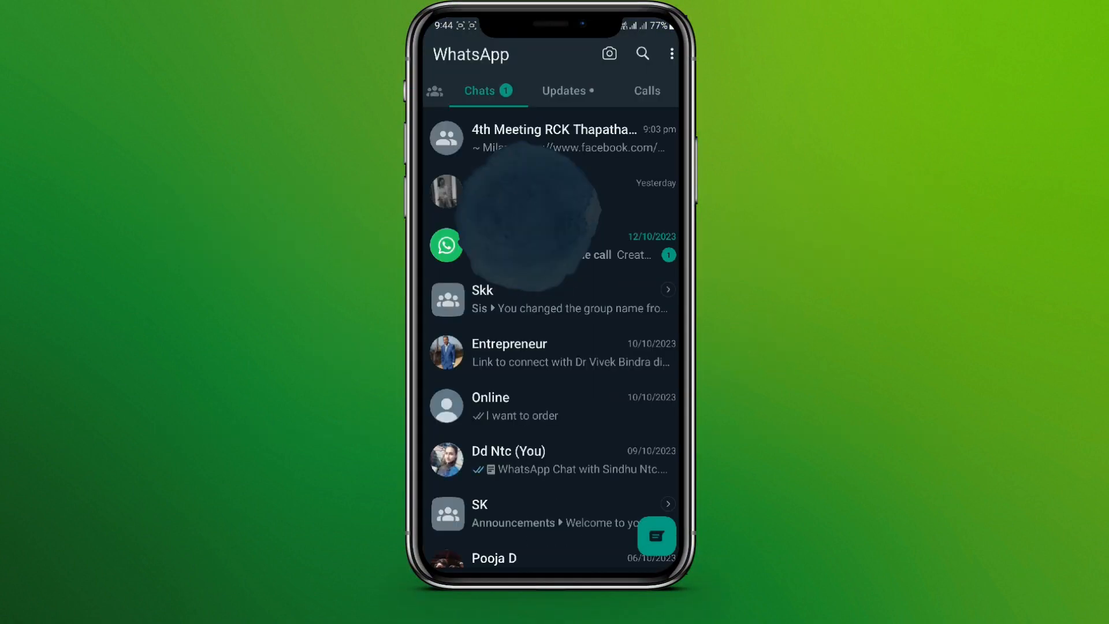
pyautogui.scroll(-3)
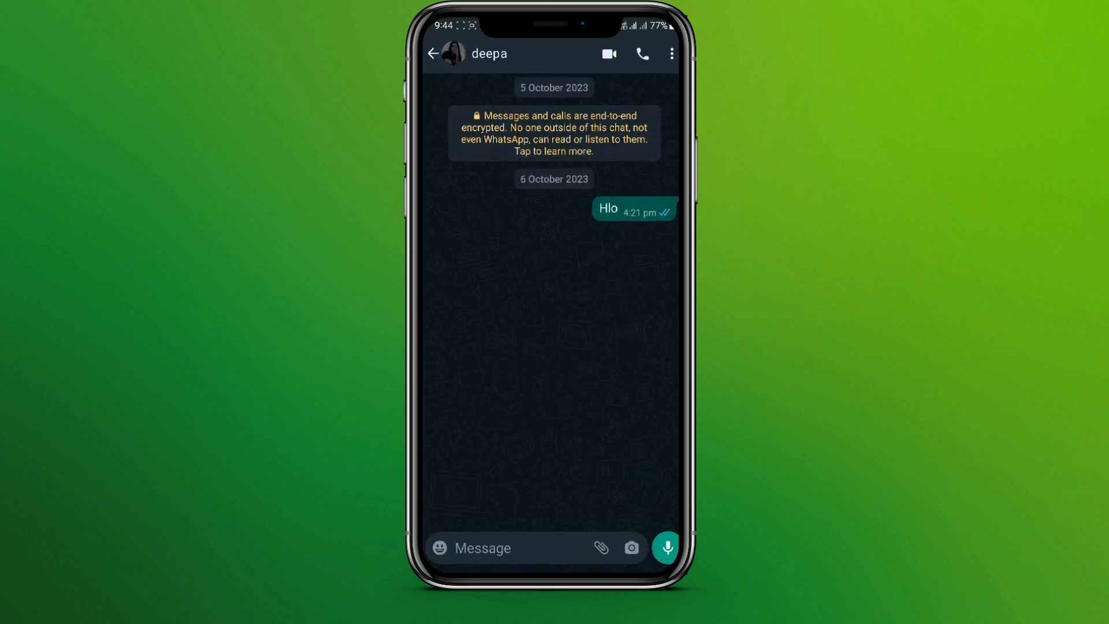
pyautogui.click(607, 208)
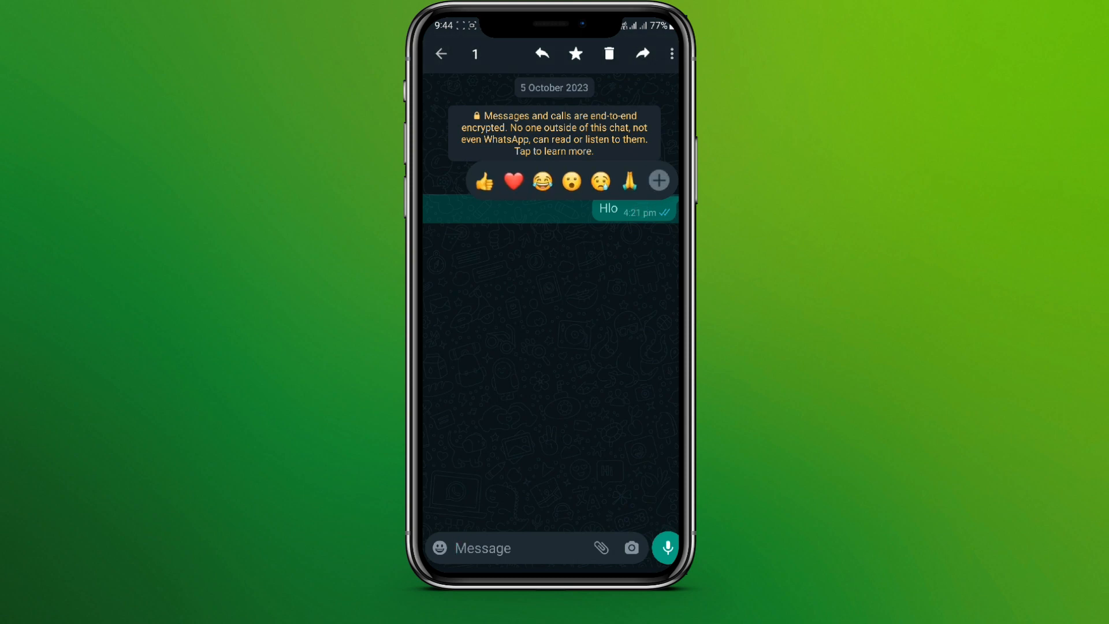
pyautogui.click(670, 53)
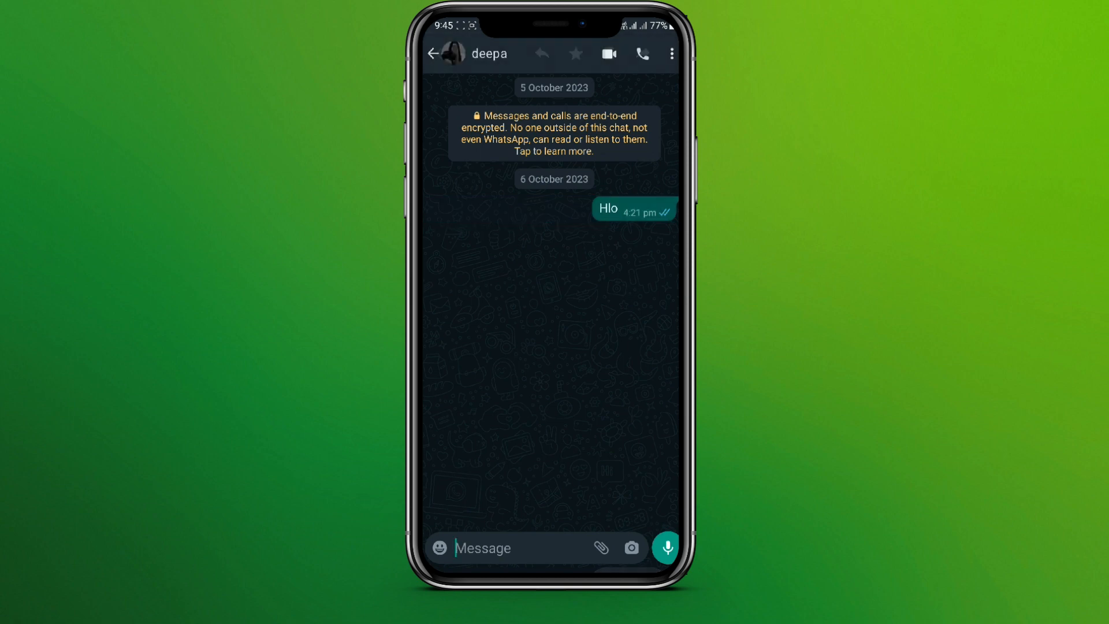
# Go back to Chats and navigate Settings, then Help, to the Contact us form
pyautogui.click(433, 54)
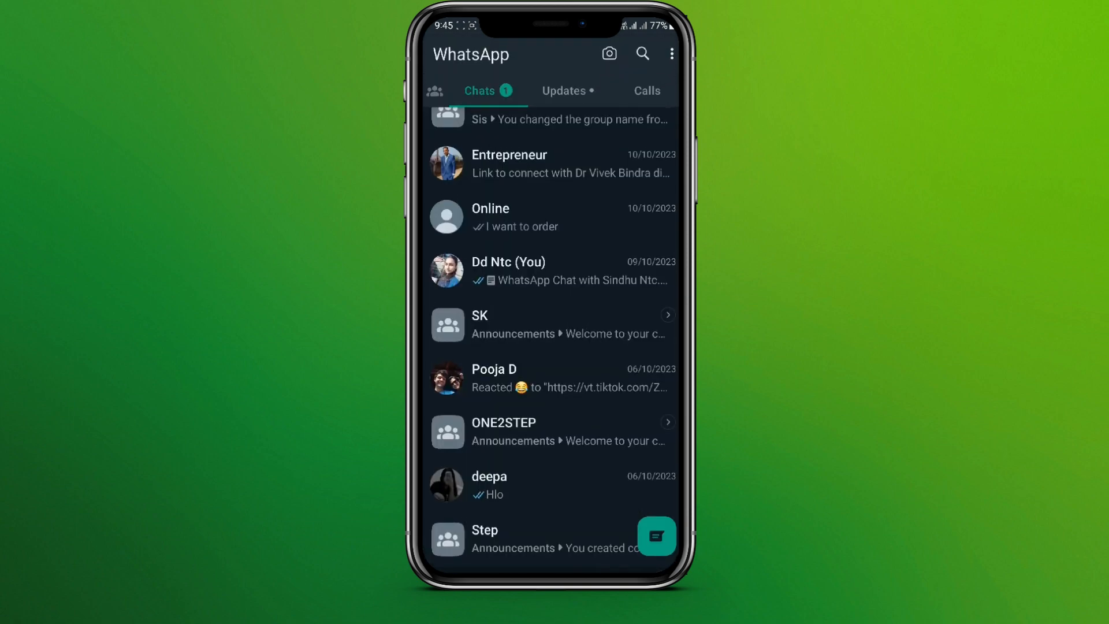
pyautogui.click(672, 54)
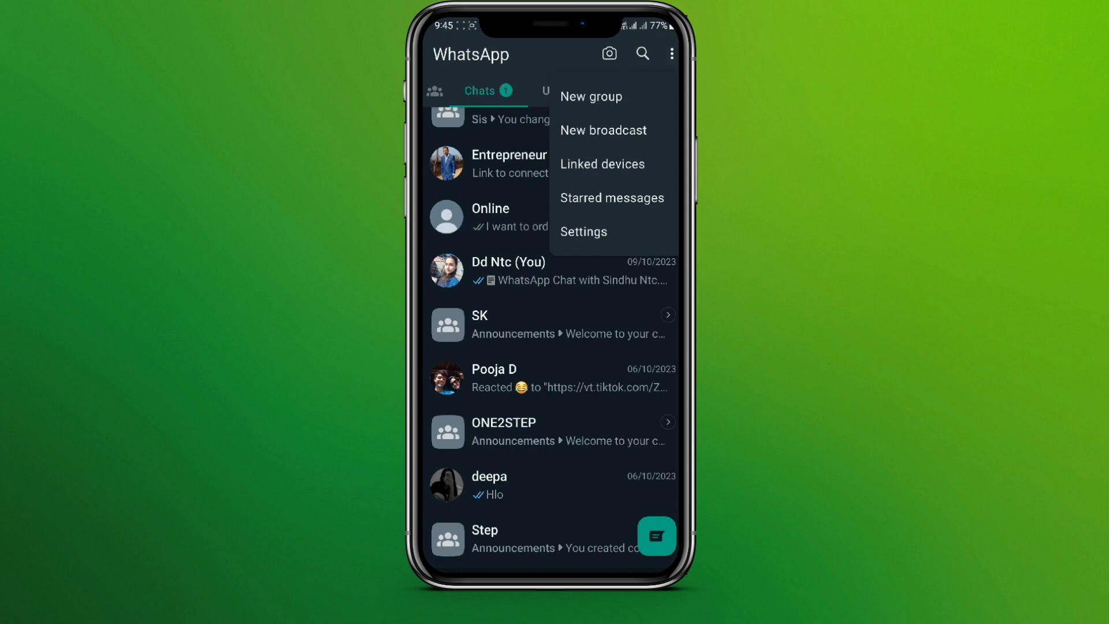
pyautogui.click(584, 231)
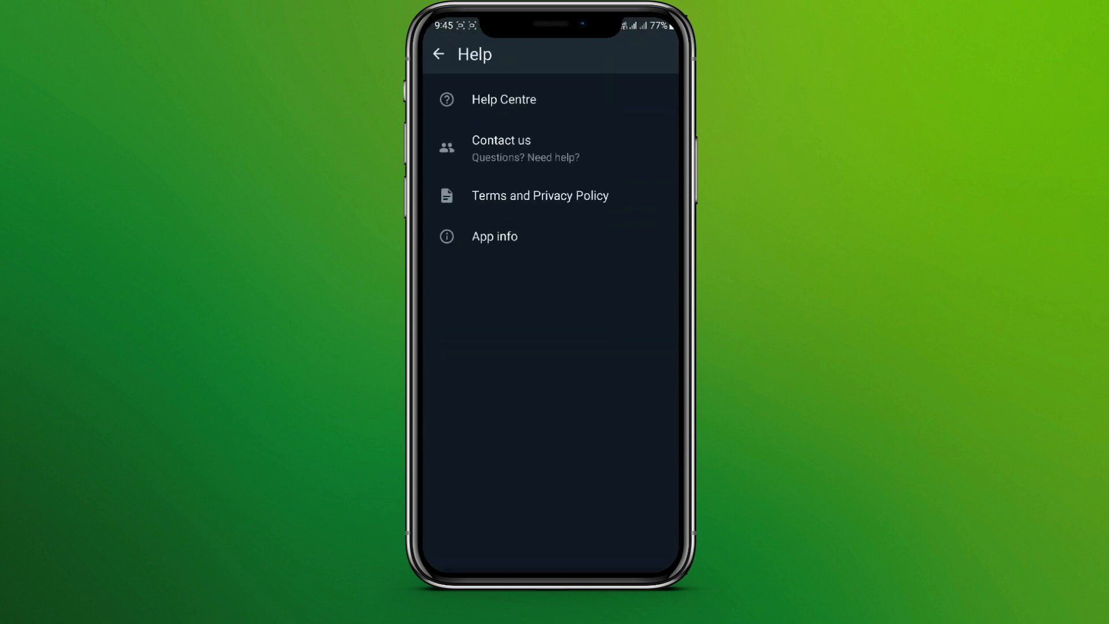
pyautogui.click(508, 149)
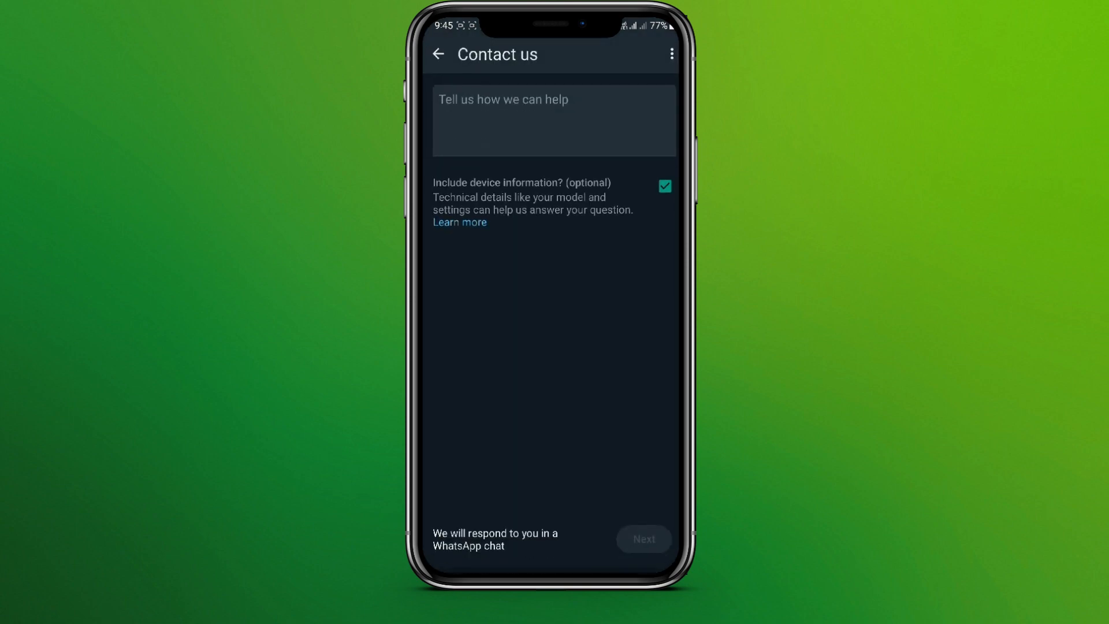
# Enter 'Not able to pin a message' in the support box and submit with Next
pyautogui.click(554, 120)
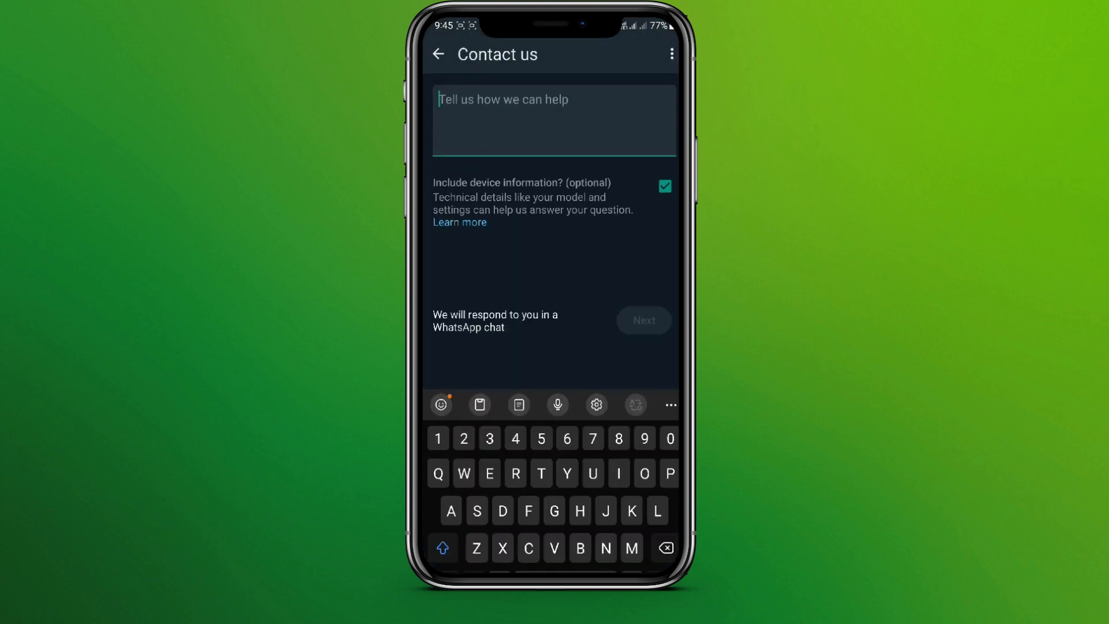
pyautogui.write('Not')
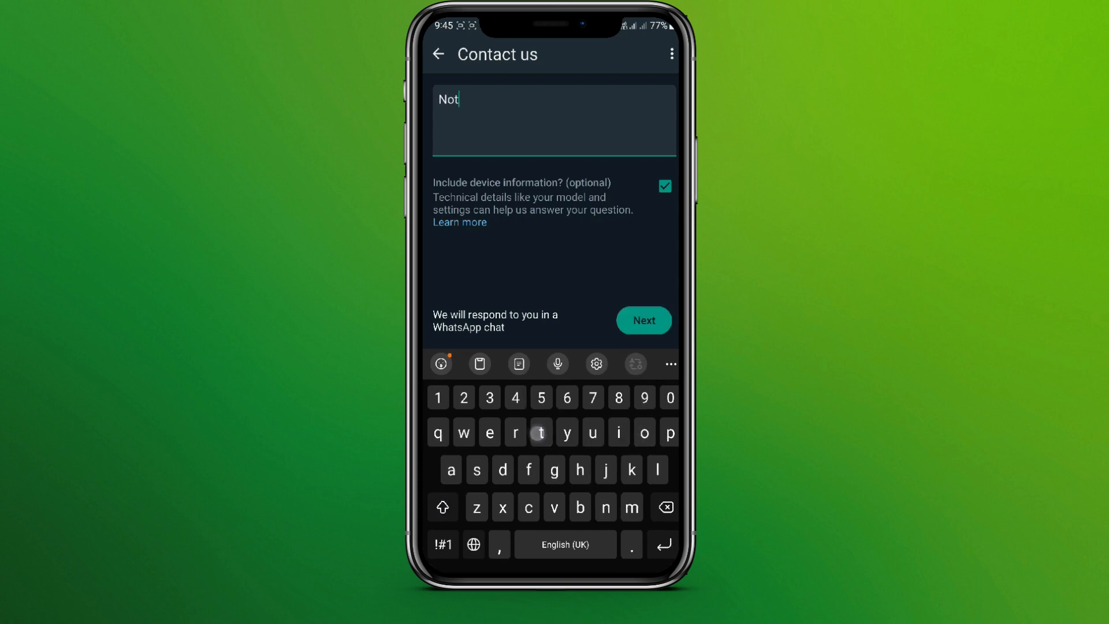
pyautogui.write('able to pin a message')
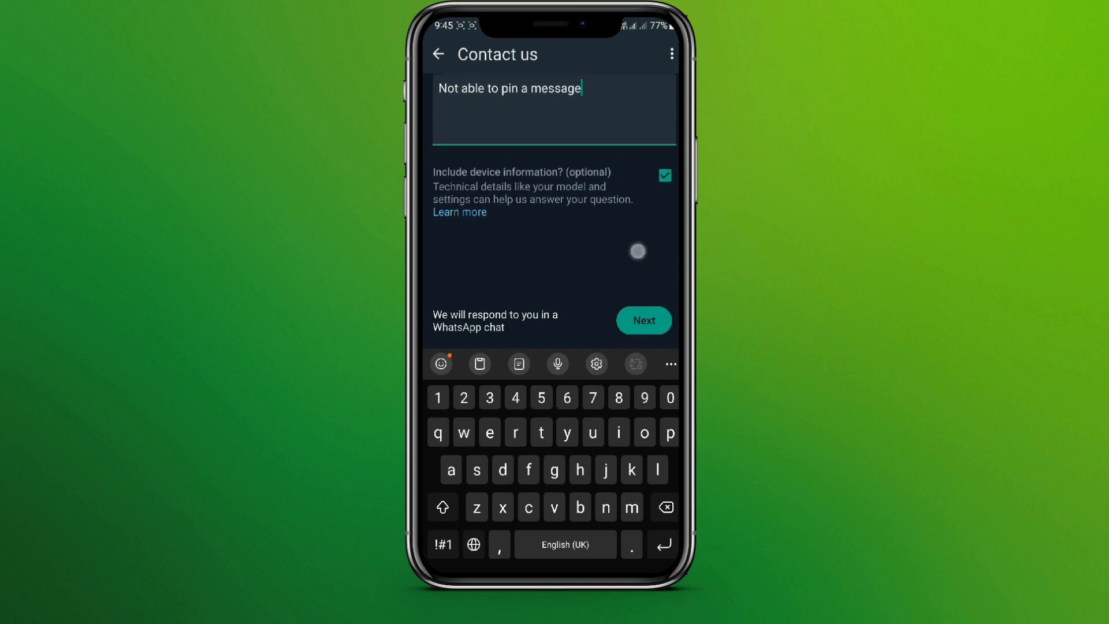
pyautogui.click(643, 320)
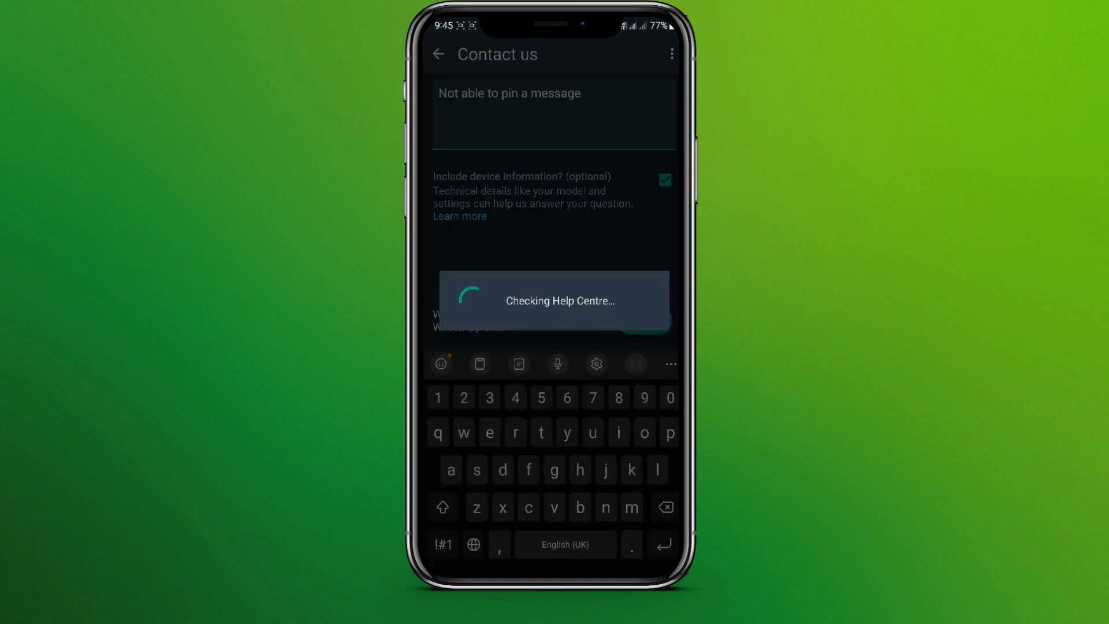